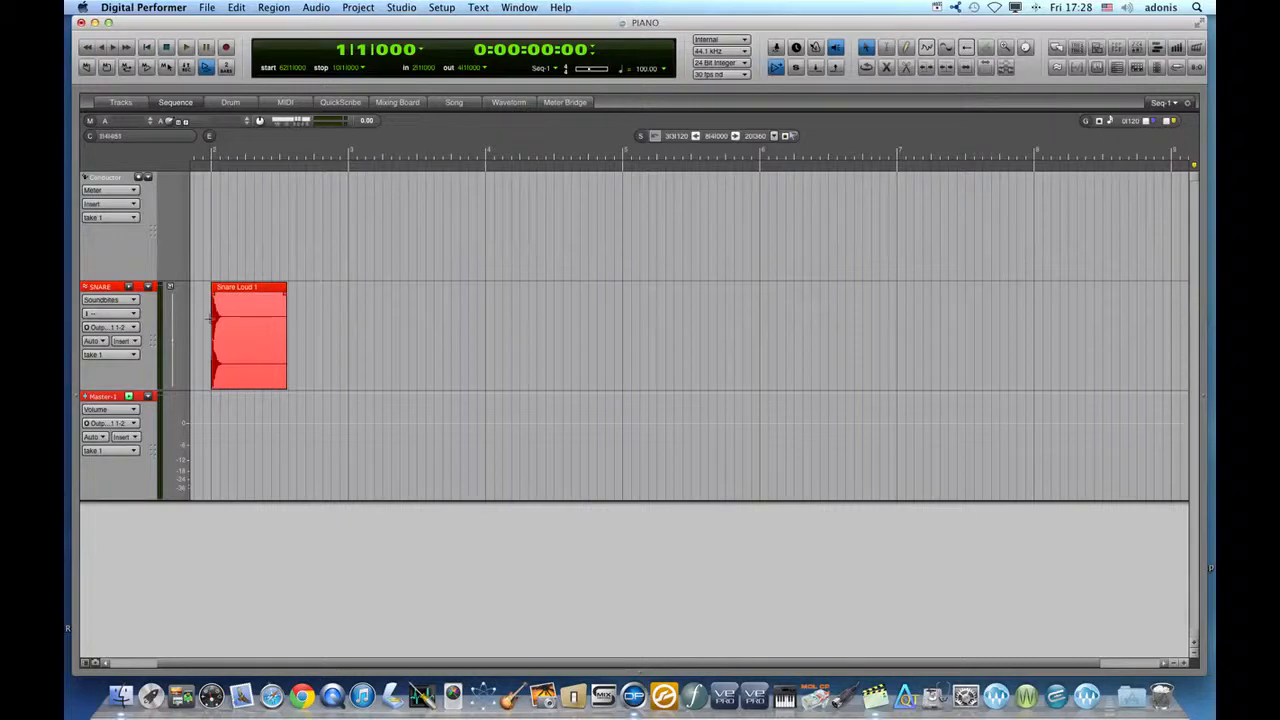
# Step: Select the Snare Loud 1 soundbite and extend the selection from bar 2 to bar 4
pyautogui.click(248, 335)
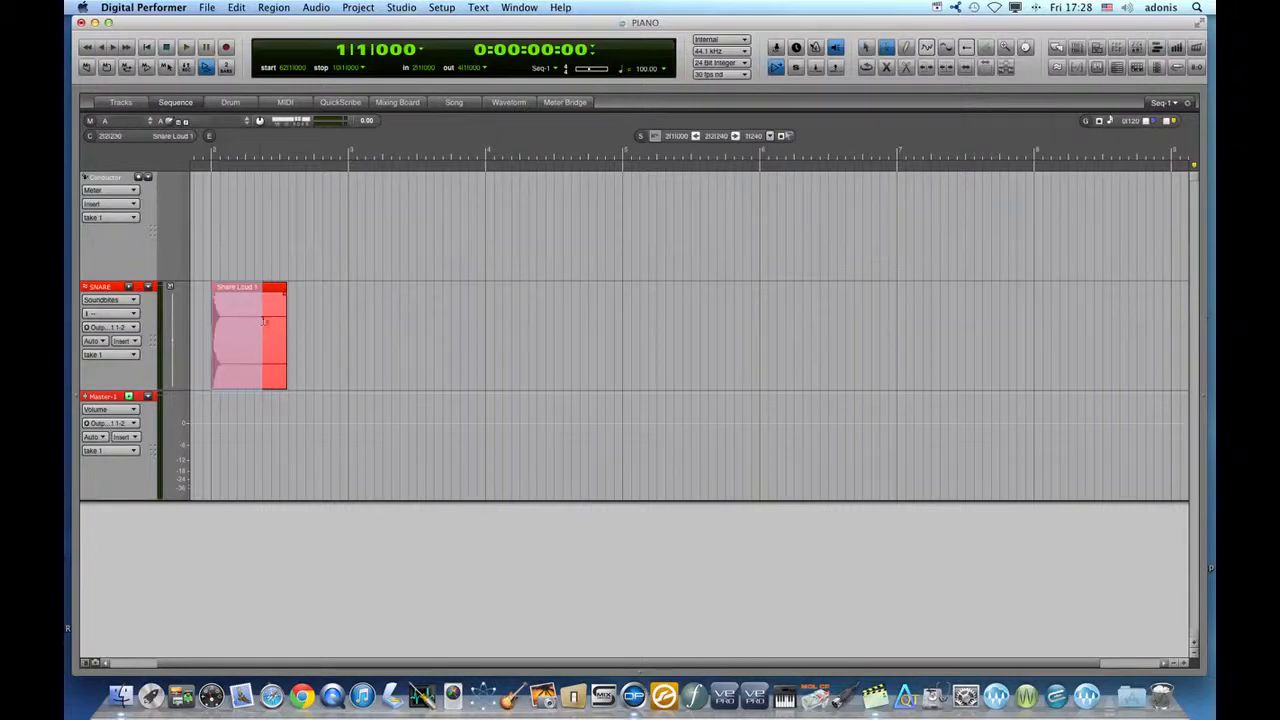
pyautogui.moveTo(285, 335); pyautogui.dragTo(468, 335)
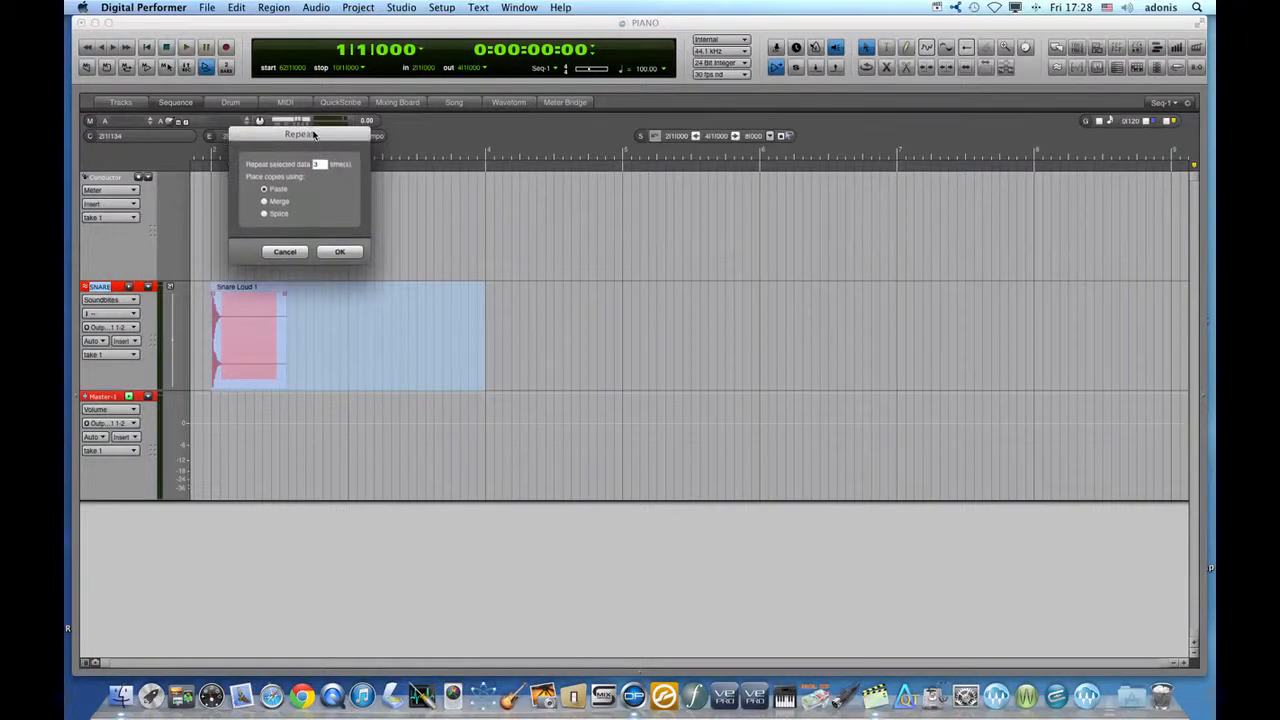
# Step: Confirm the Repeat dialog to copy the snare soundbite every two bars
pyautogui.click(339, 251)
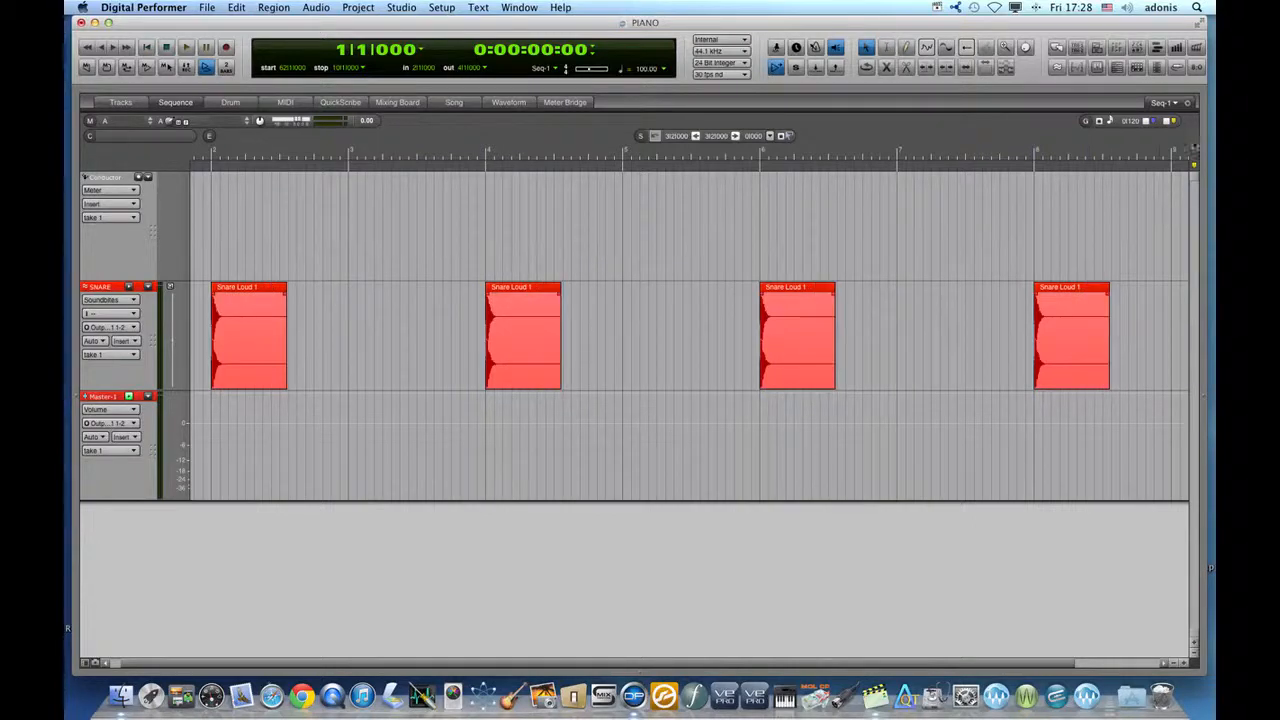
# Step: Shorten the second snare copy's right edge, then repeat the selected copies further along
pyautogui.click(1166, 102)
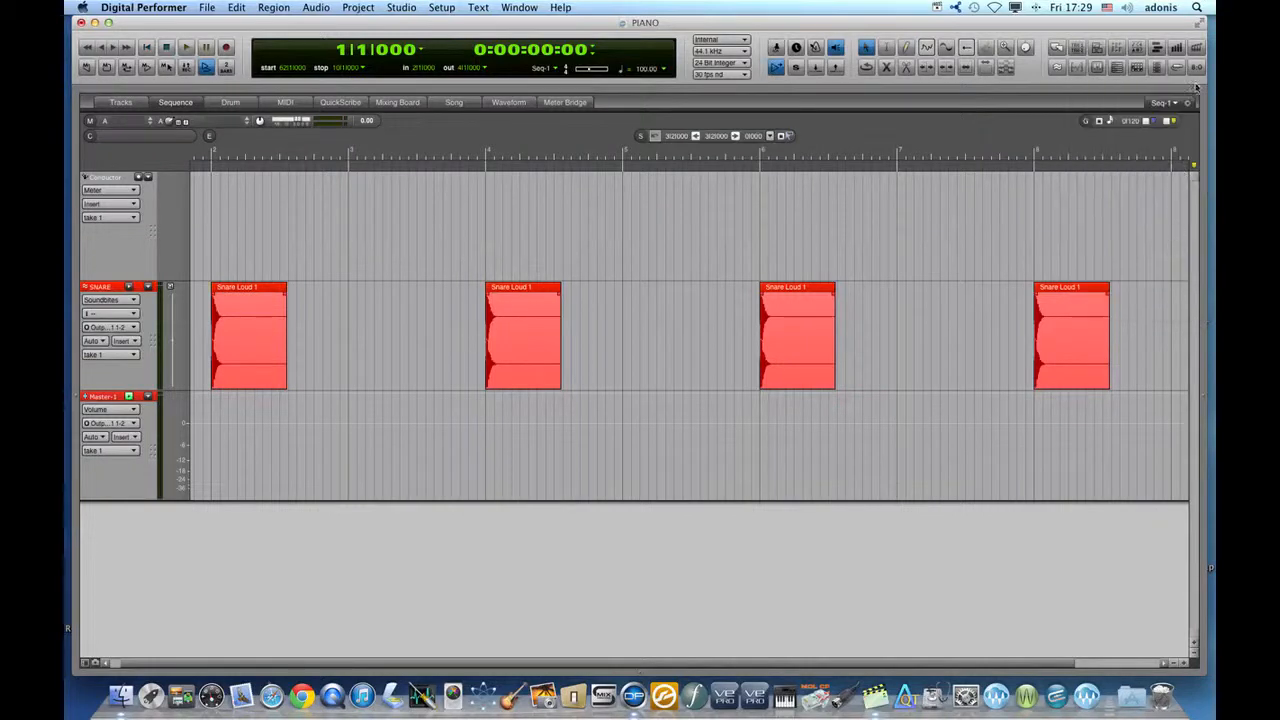
pyautogui.click(1163, 102)
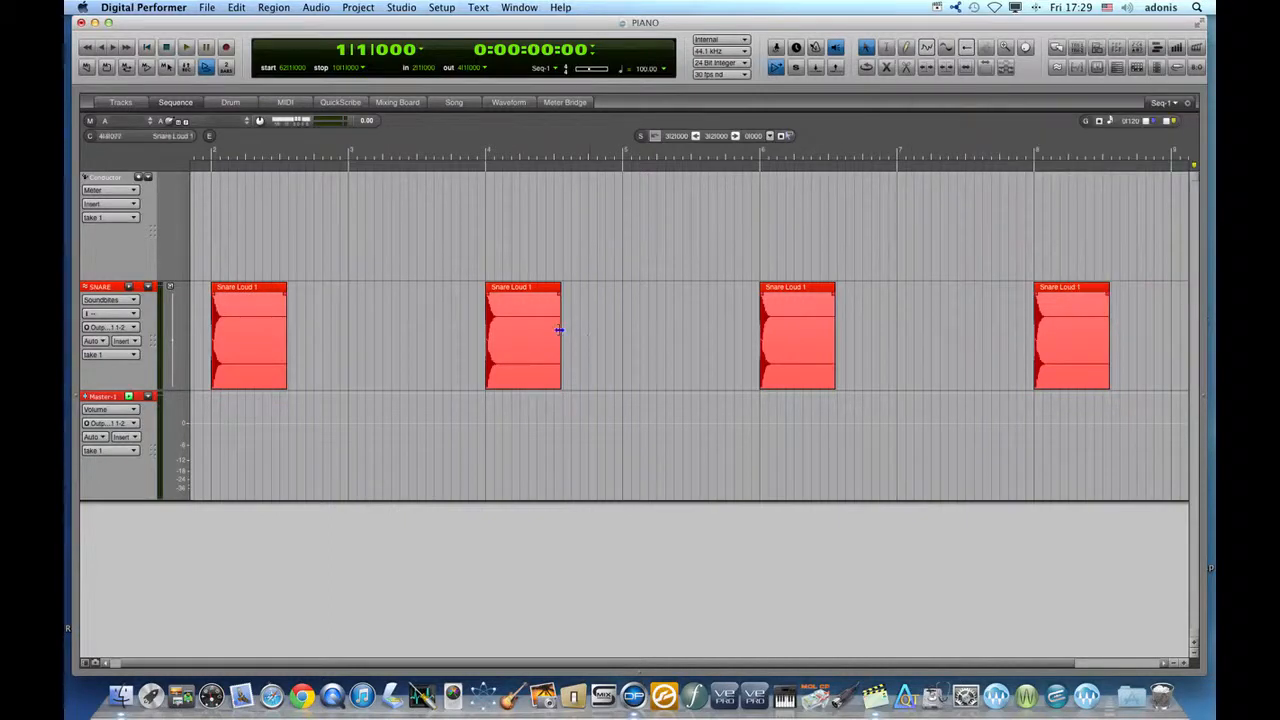
pyautogui.moveTo(559, 331); pyautogui.dragTo(547, 331)
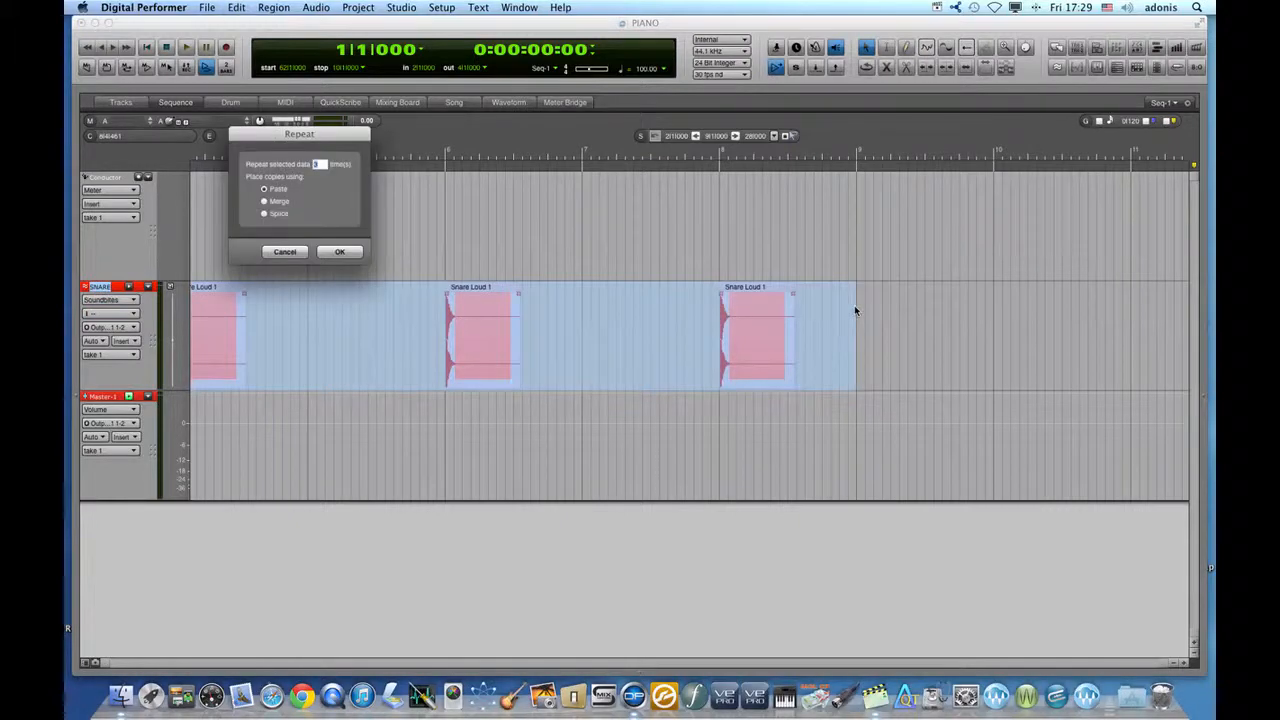
pyautogui.click(339, 251)
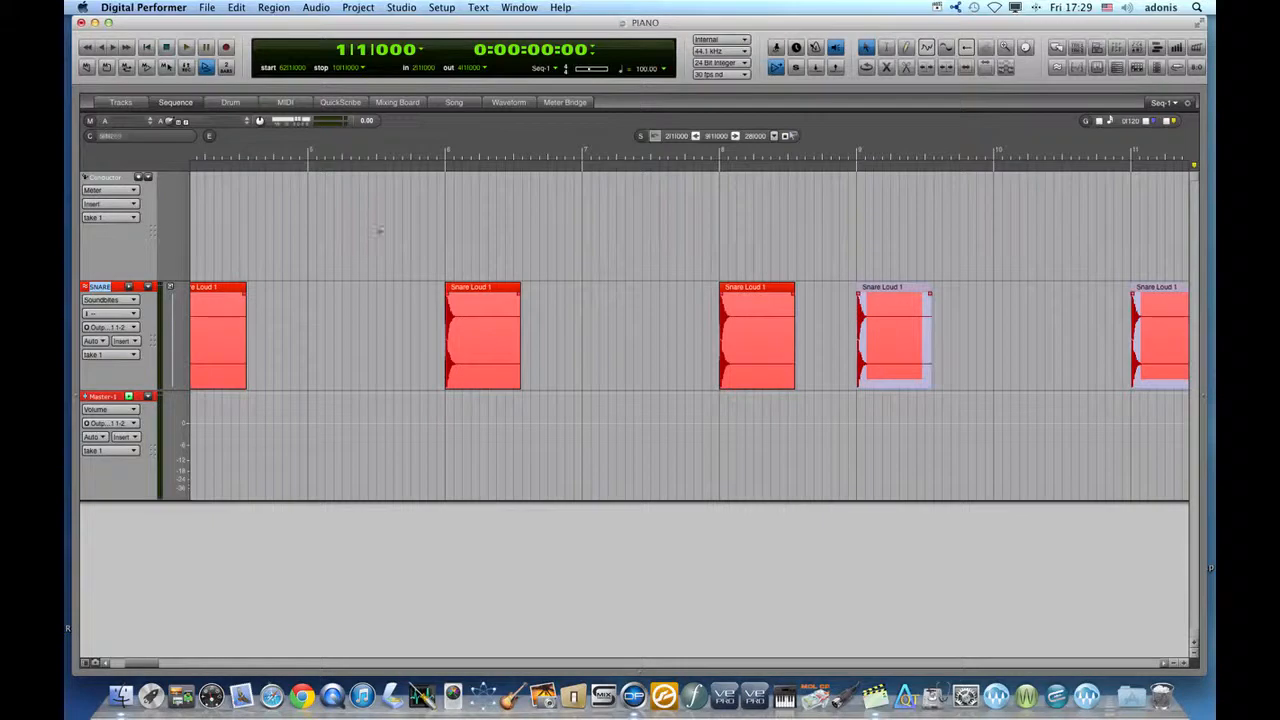
pyautogui.click(120, 102)
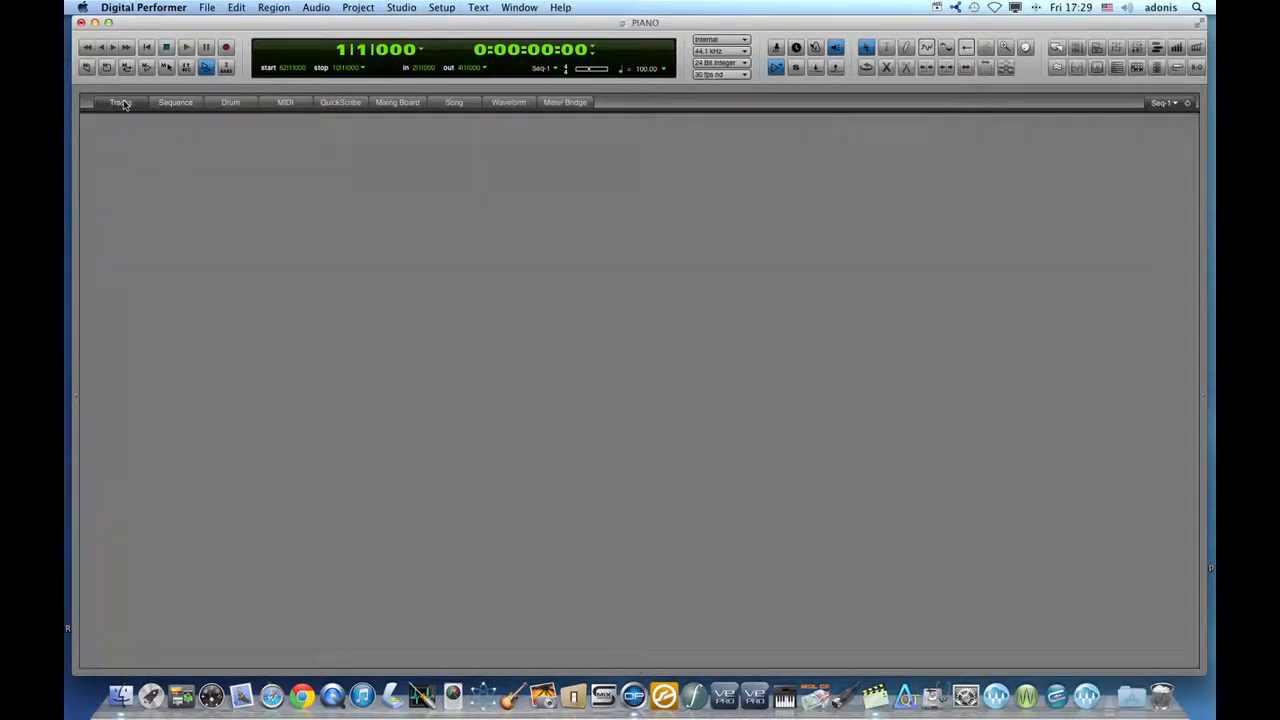
# Step: In the Tracks overview, trim the first snare copy's right edge so all copies shorten, then restore them
pyautogui.click(120, 102)
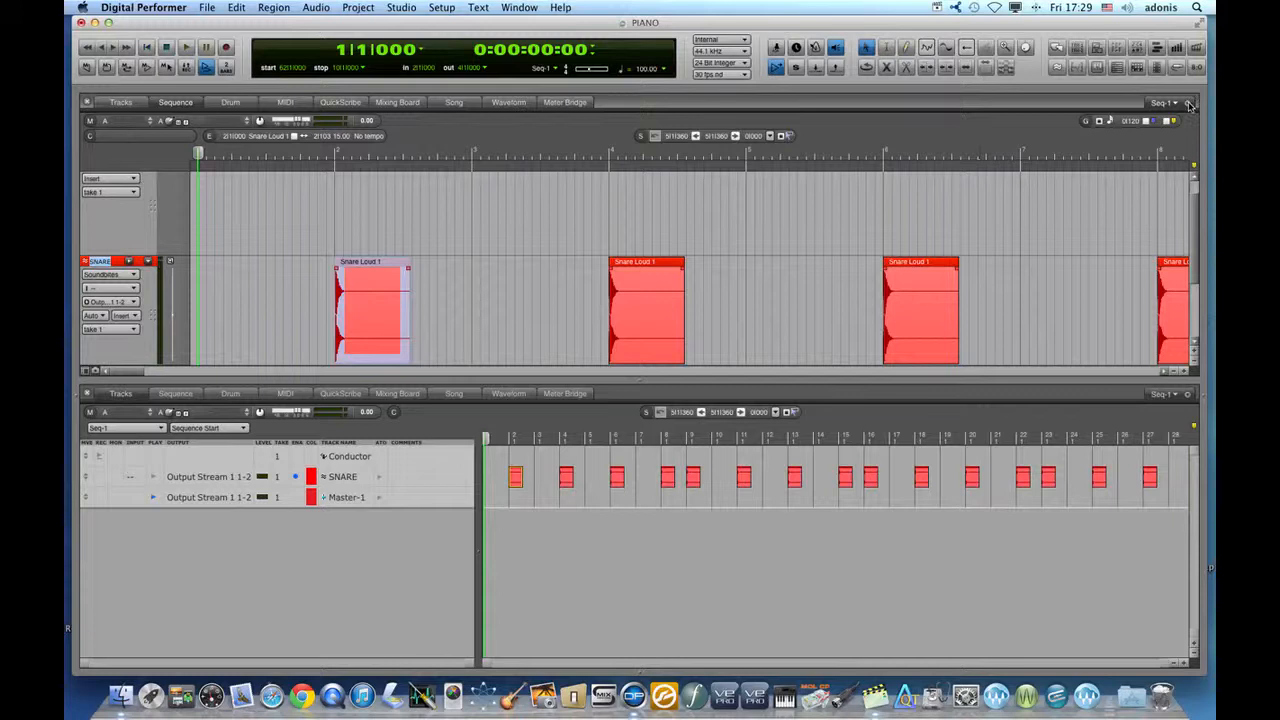
pyautogui.click(1189, 102)
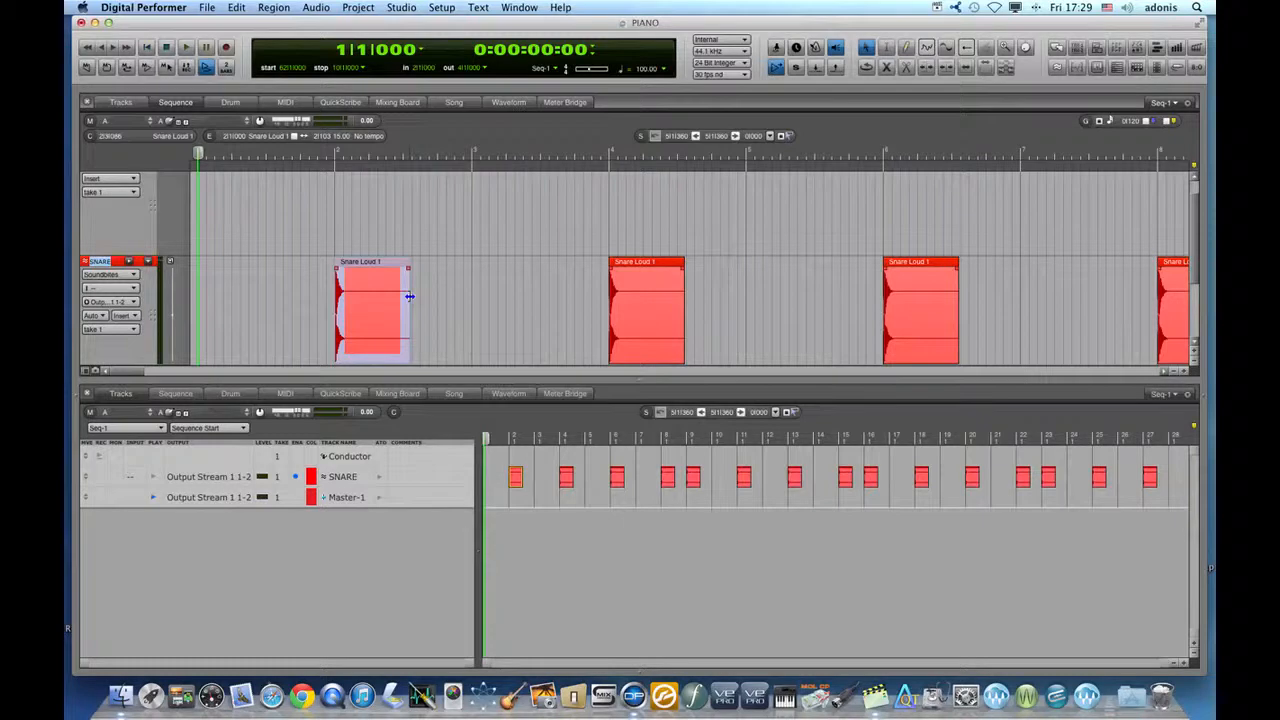
pyautogui.moveTo(408, 297); pyautogui.dragTo(363, 300)
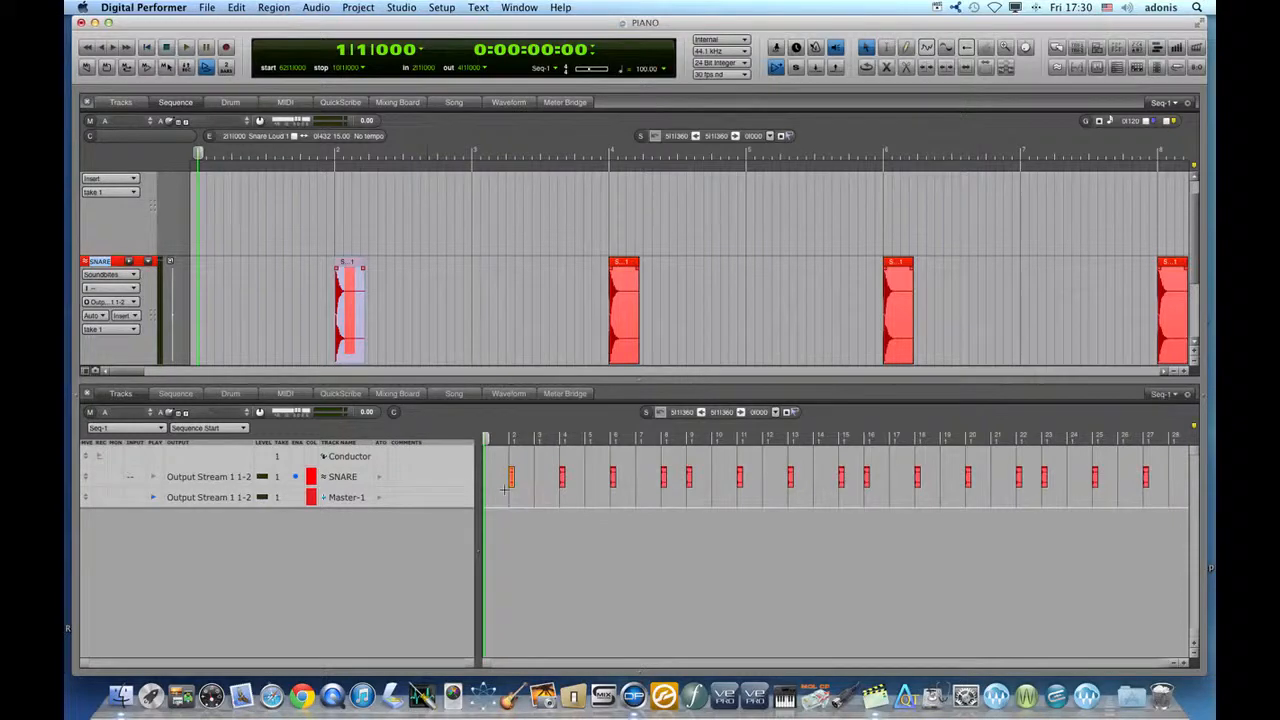
pyautogui.moveTo(504, 490)
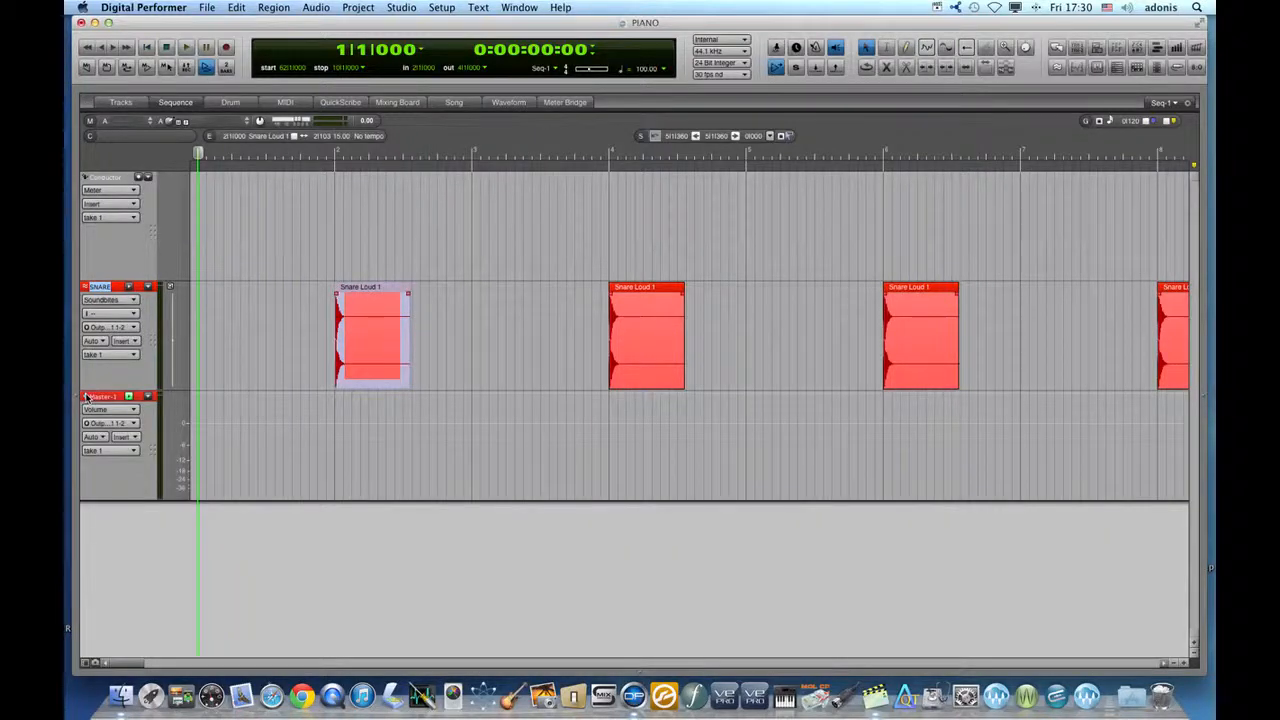
pyautogui.click(207, 7)
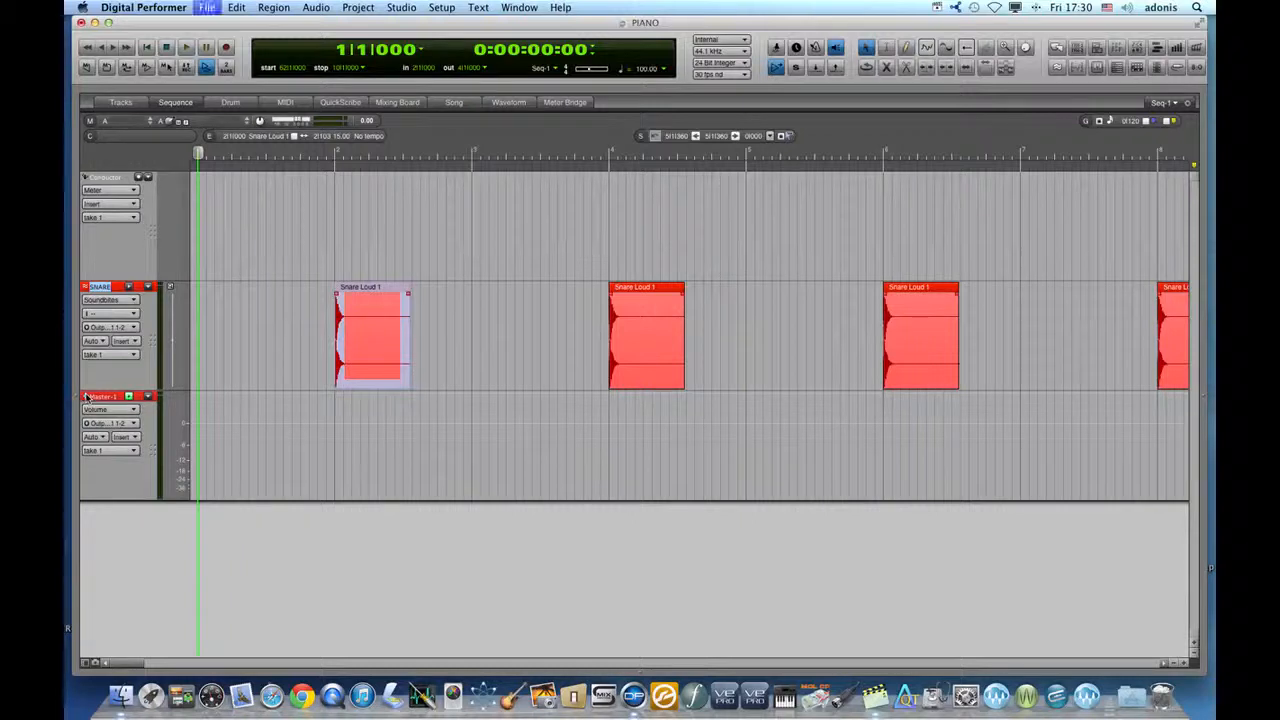